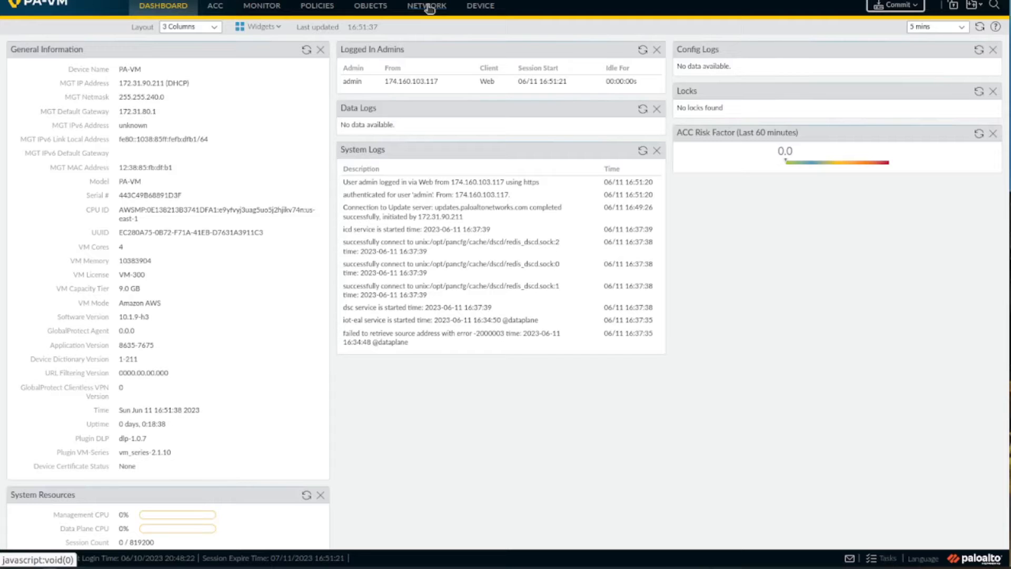
Navigate from the dashboard to Device > Server Profiles > LDAP, showing an empty list
click(426, 6)
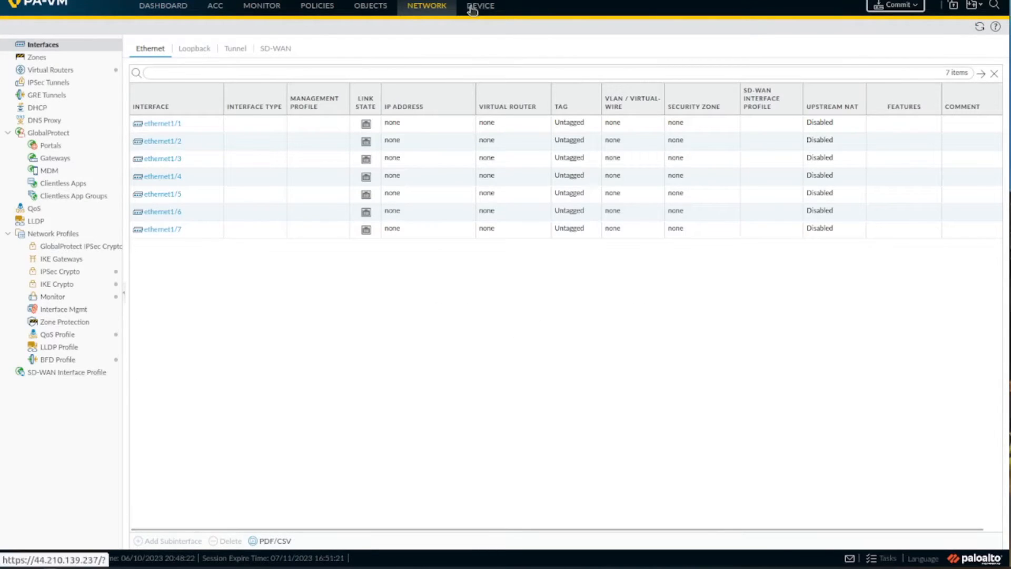
click(480, 5)
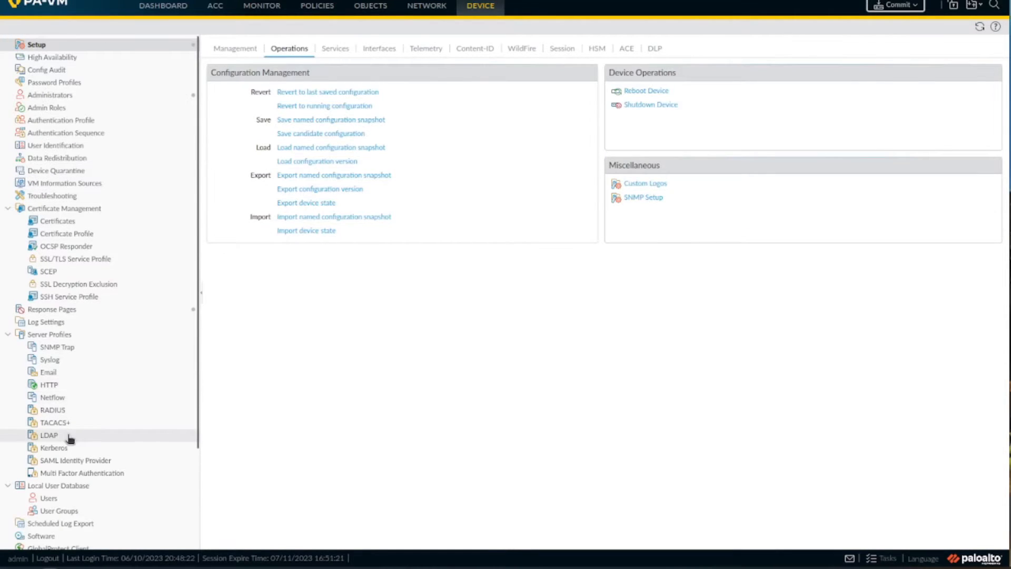
click(49, 434)
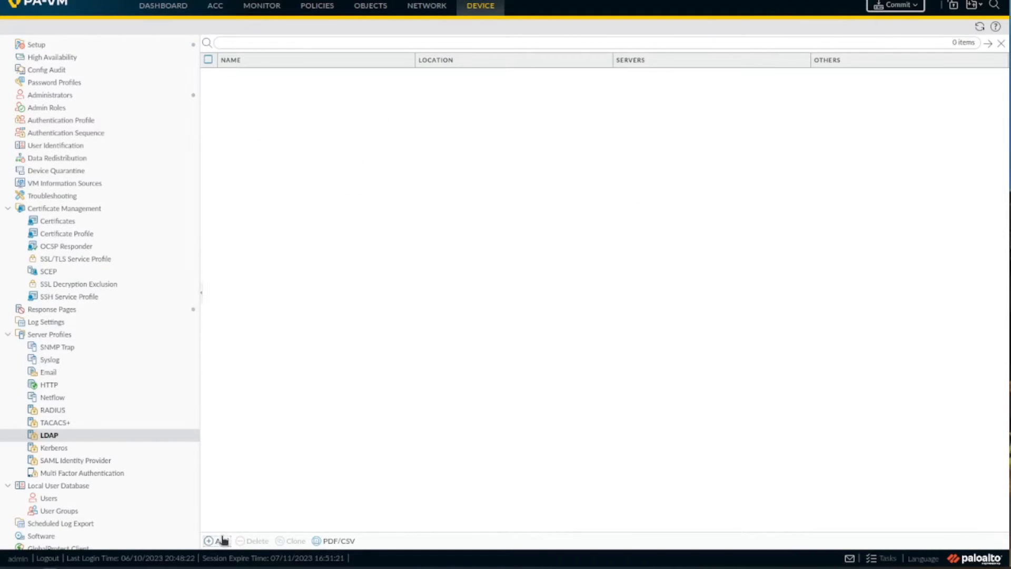
Add an LDAP server profile with type active-directory and base DN DC=netprepare, DC=com
click(218, 540)
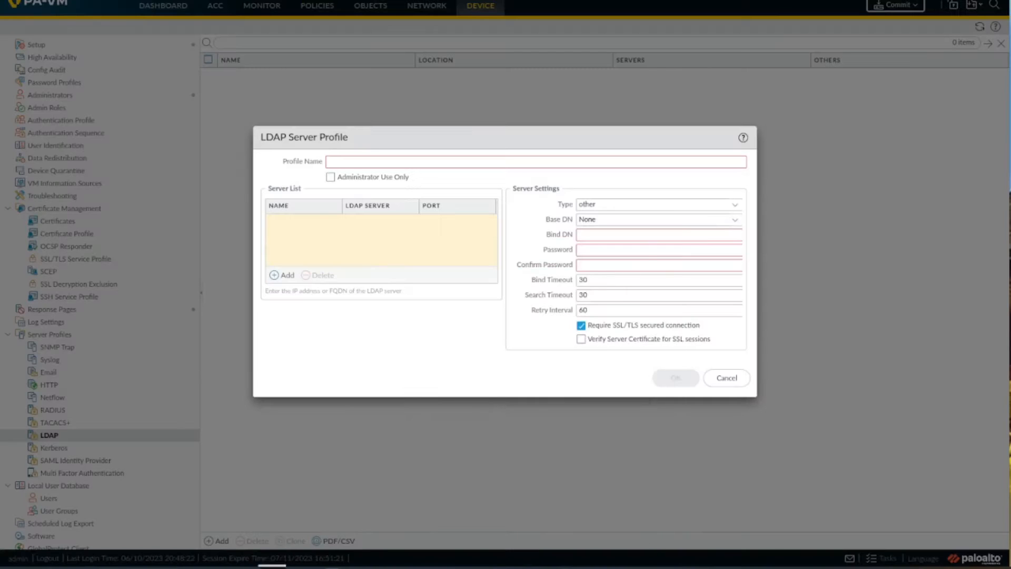
click(658, 234)
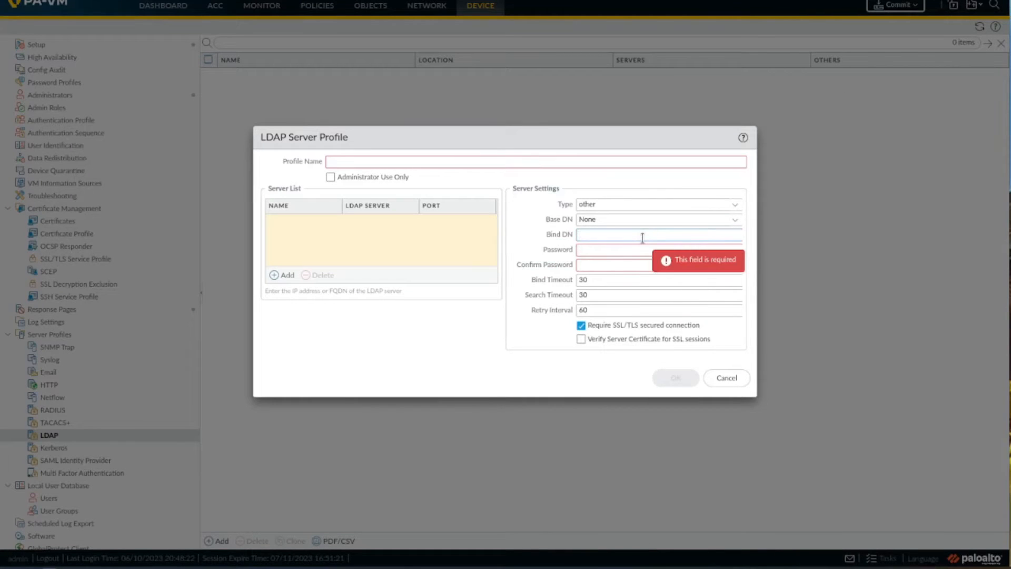
text(DC=netprepare, DC=com)
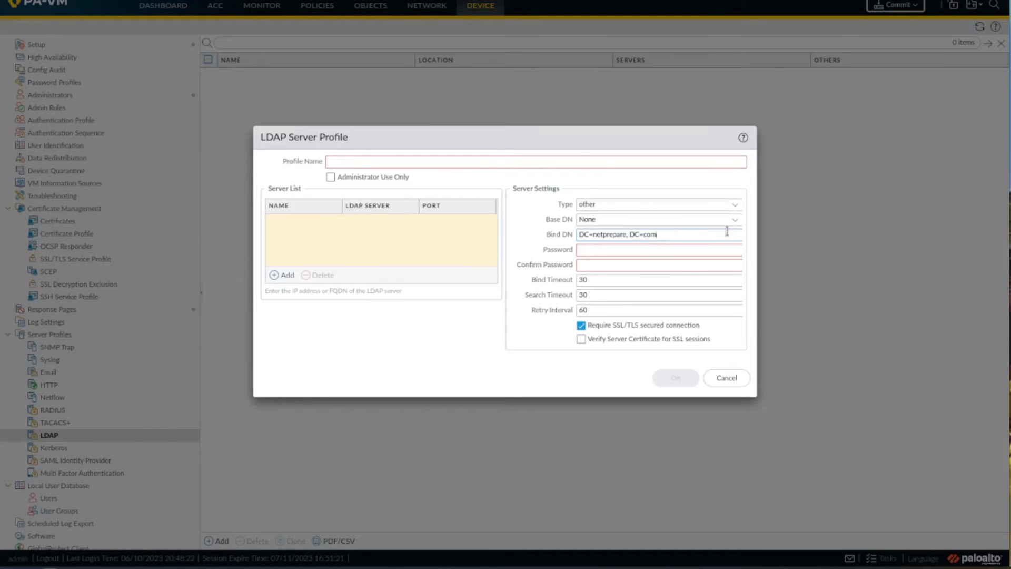
click(675, 377)
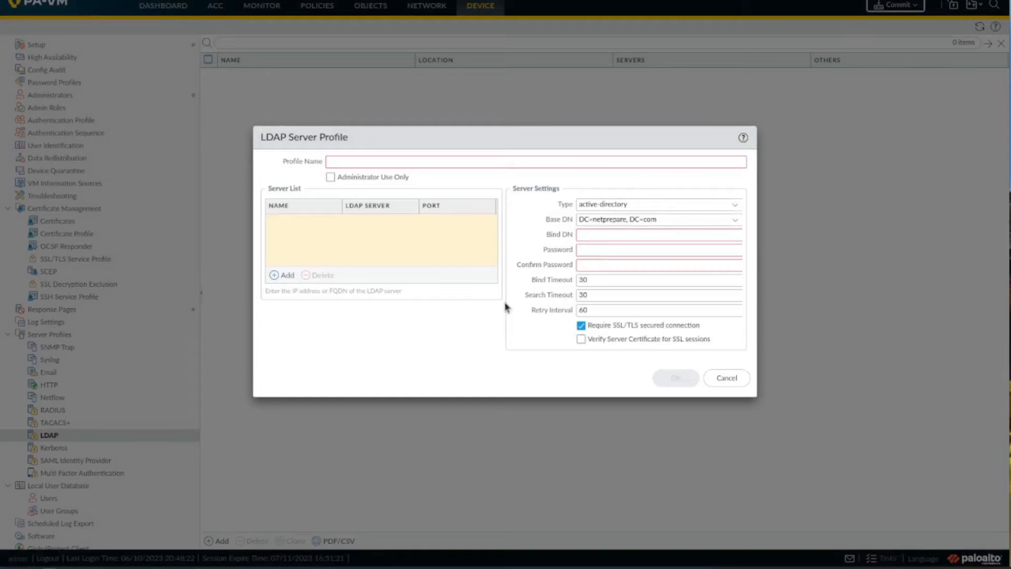
Add server entry NetPrepare-AD at 100.25.155.186 on port 389 to the server list
click(283, 276)
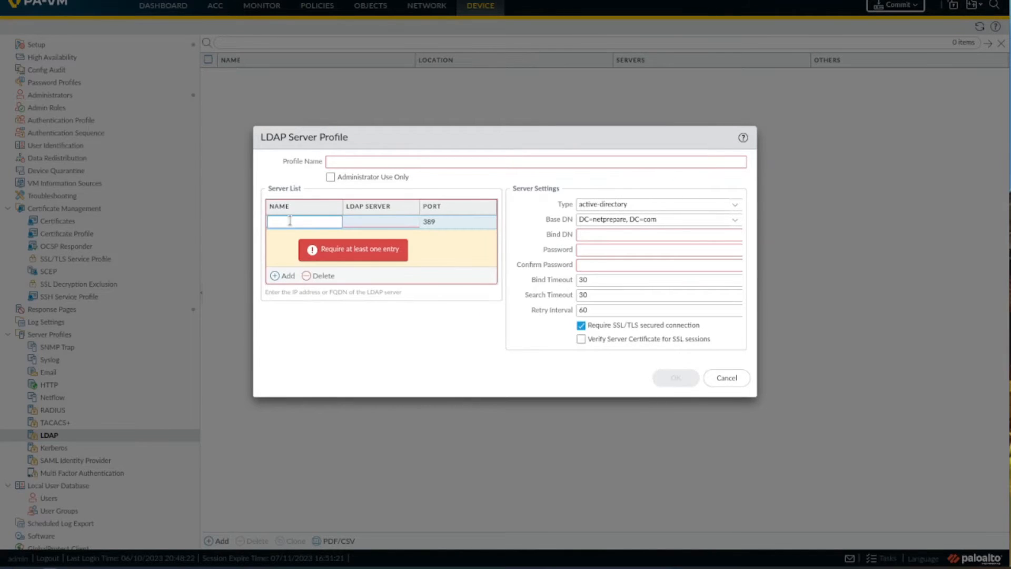
text(NetPrepare-AD)
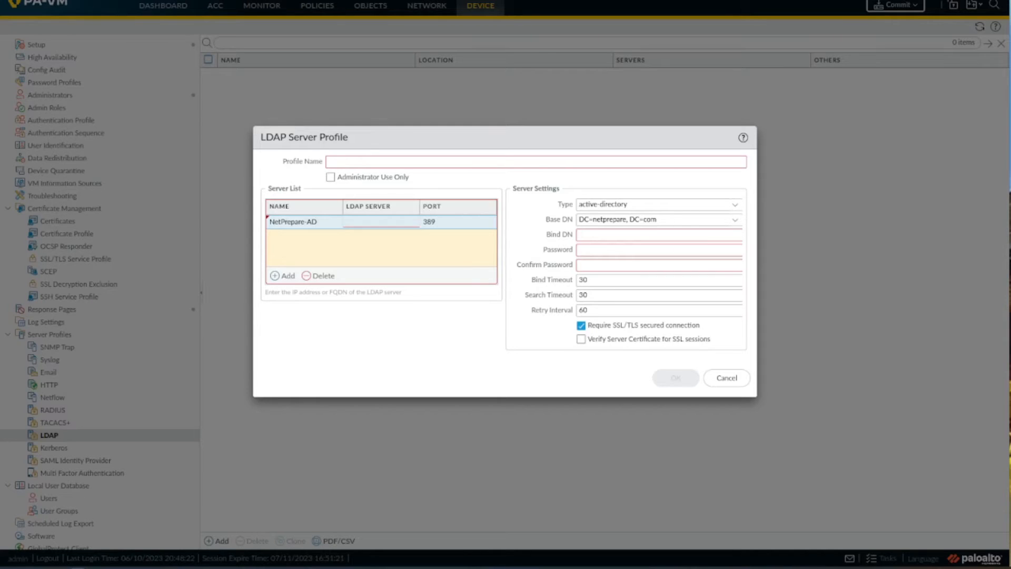
click(644, 235)
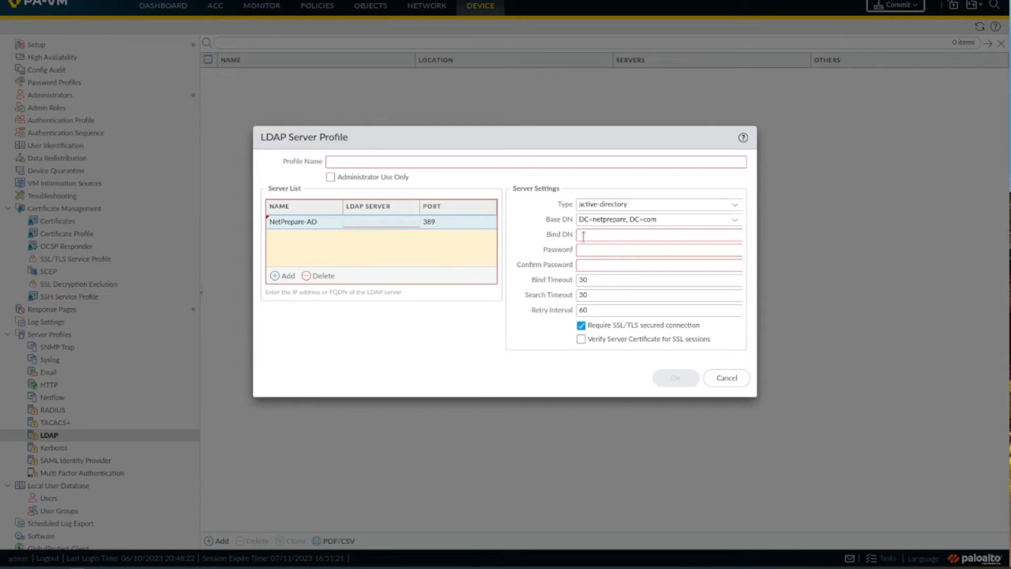
text(100.25.155.186)
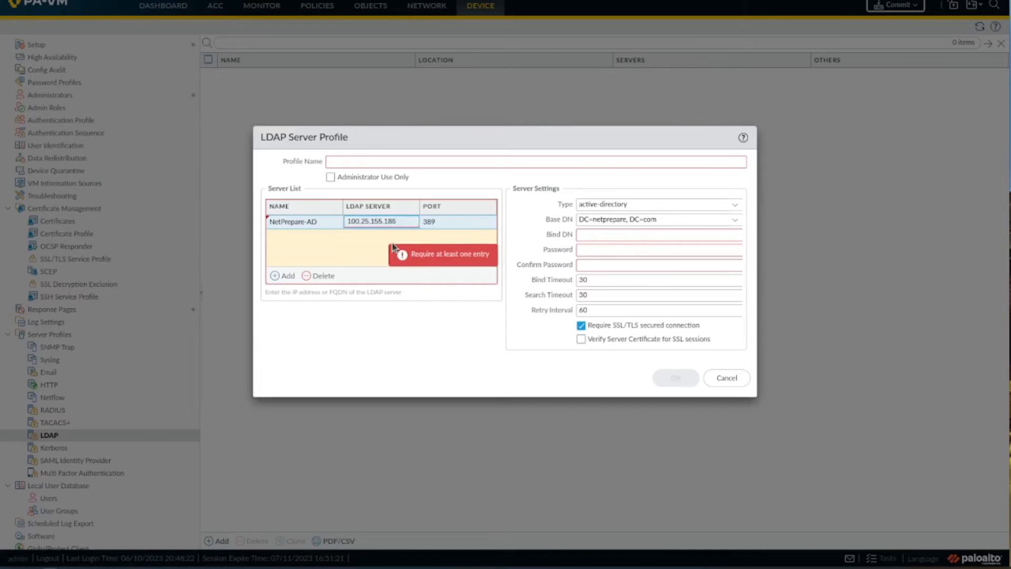
click(464, 161)
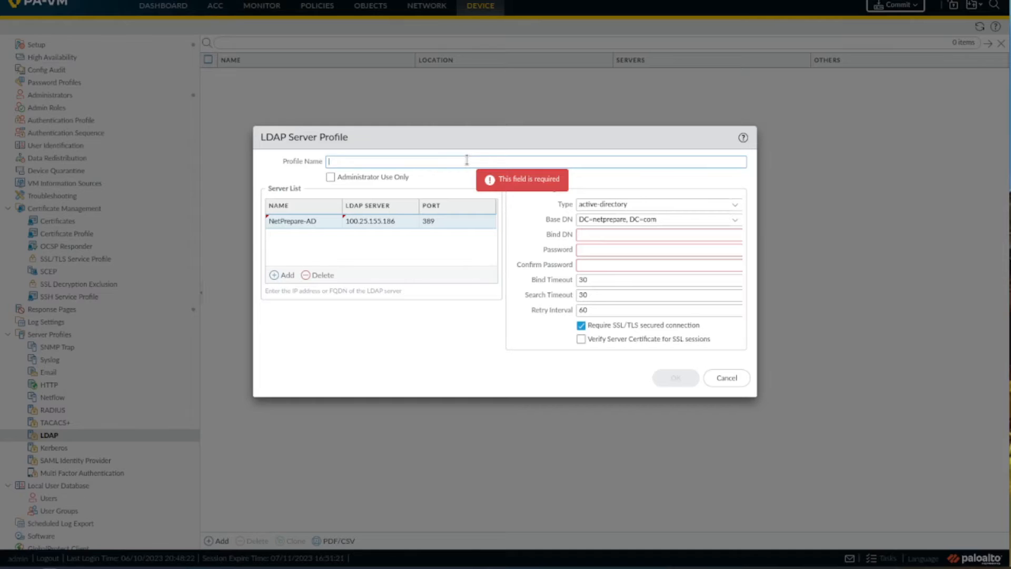
Save profile NetPrepare-AD-LDAP with bind DN carl, password, and server certificate verification
text(AD-LDAP)
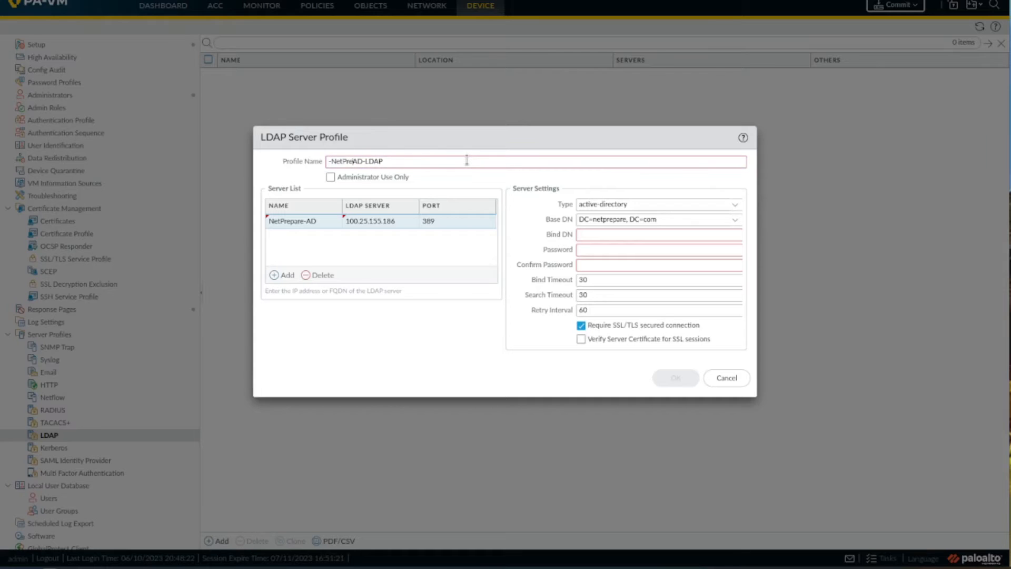
text(NetPrepareAD-LDAP)
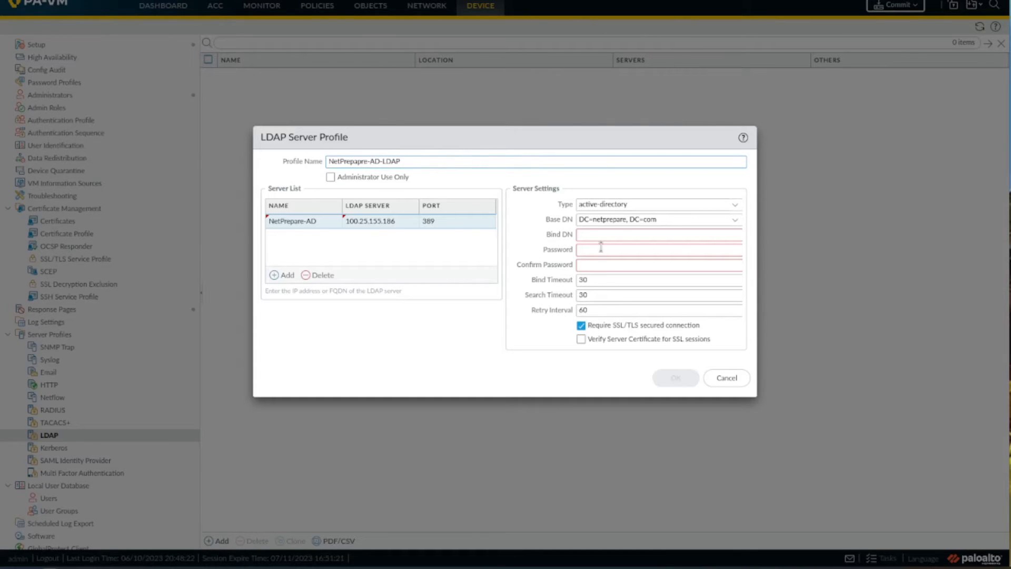
text(carl)
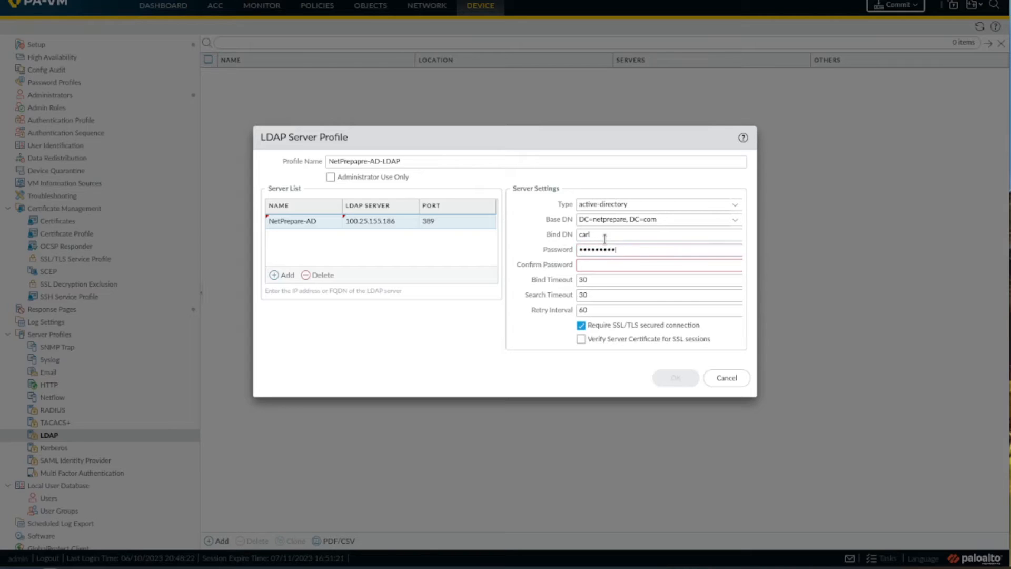
text(••)
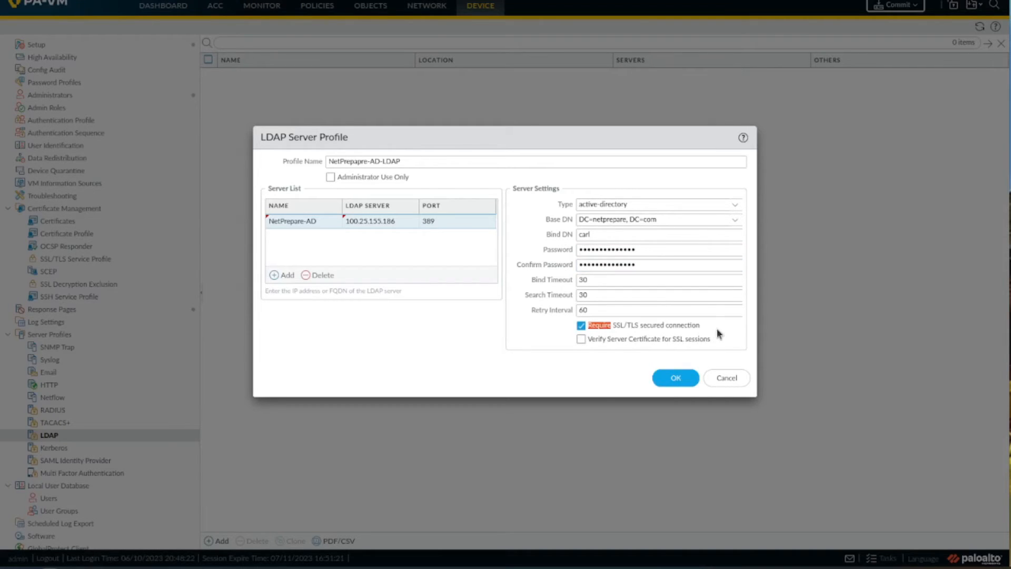
click(581, 339)
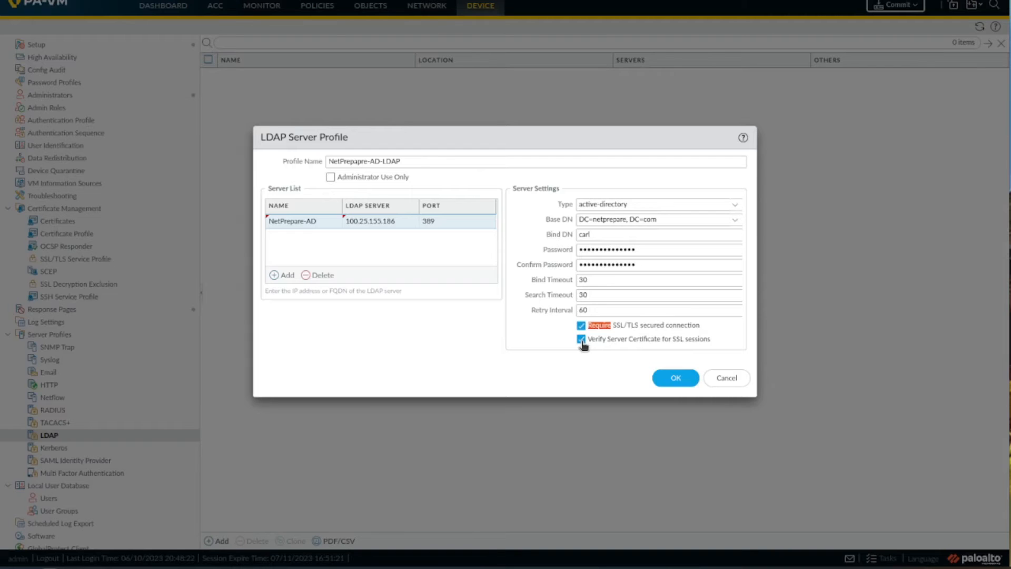
click(674, 377)
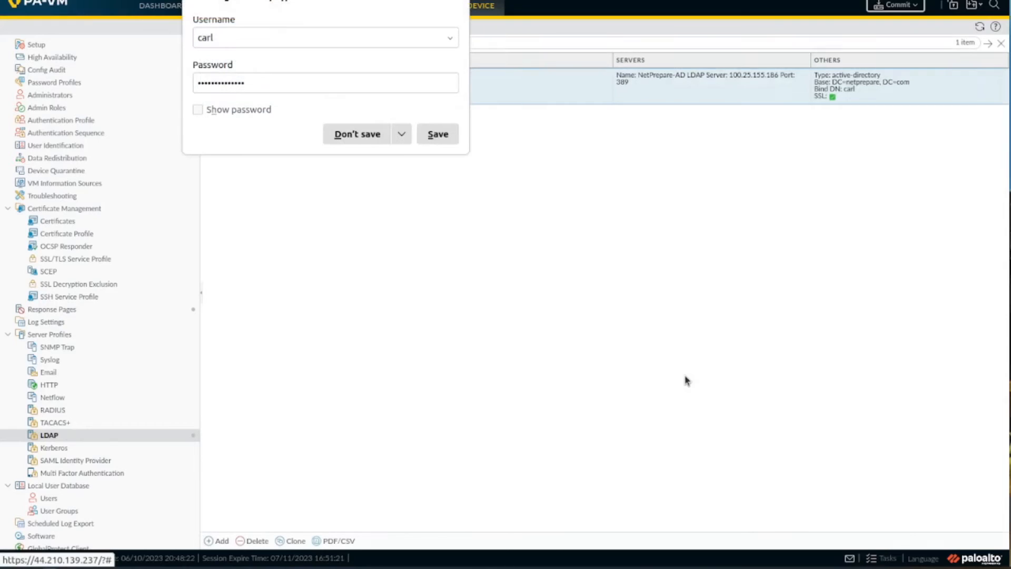
click(356, 133)
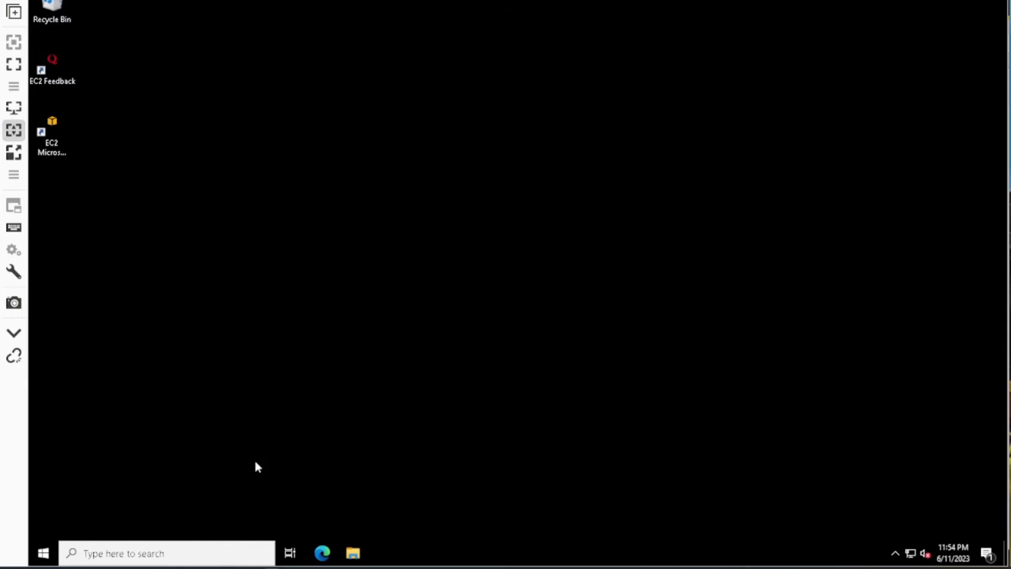
Open Server Manager and dismiss the Windows Admin Center notice
click(43, 552)
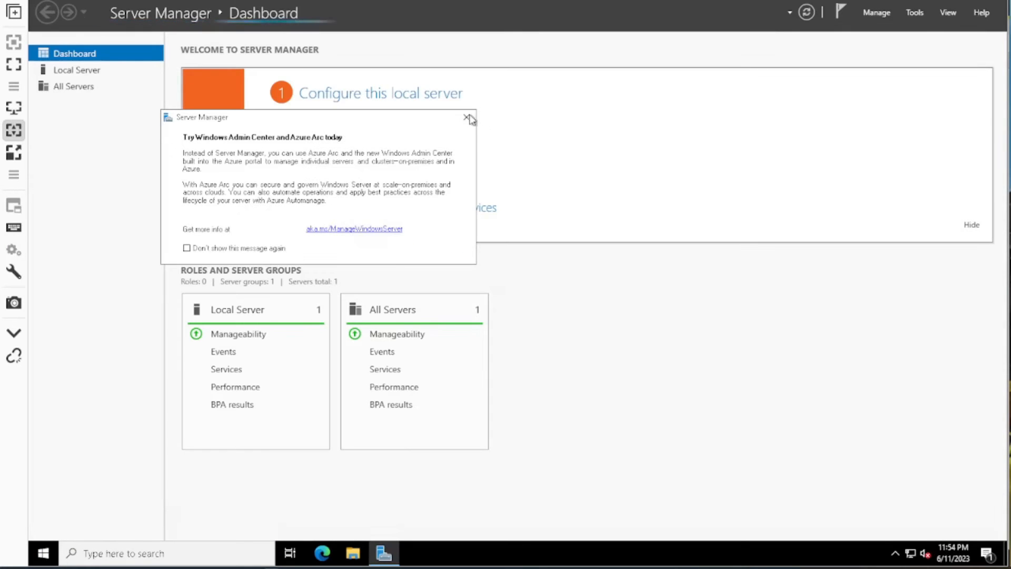
click(914, 13)
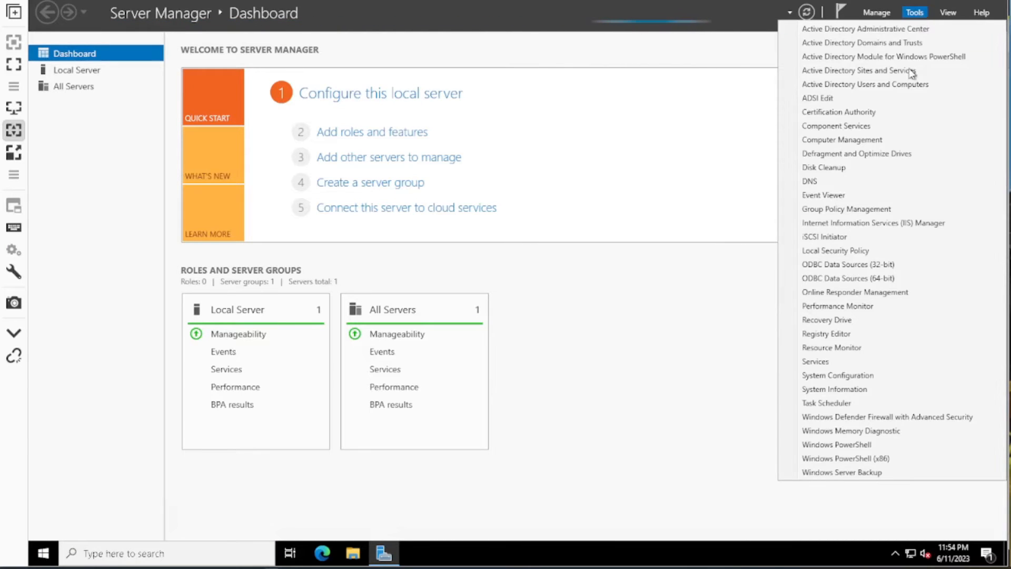
Review netprepare-CA properties across Certificate Managers, Extensions and Storage, then return to General
click(838, 112)
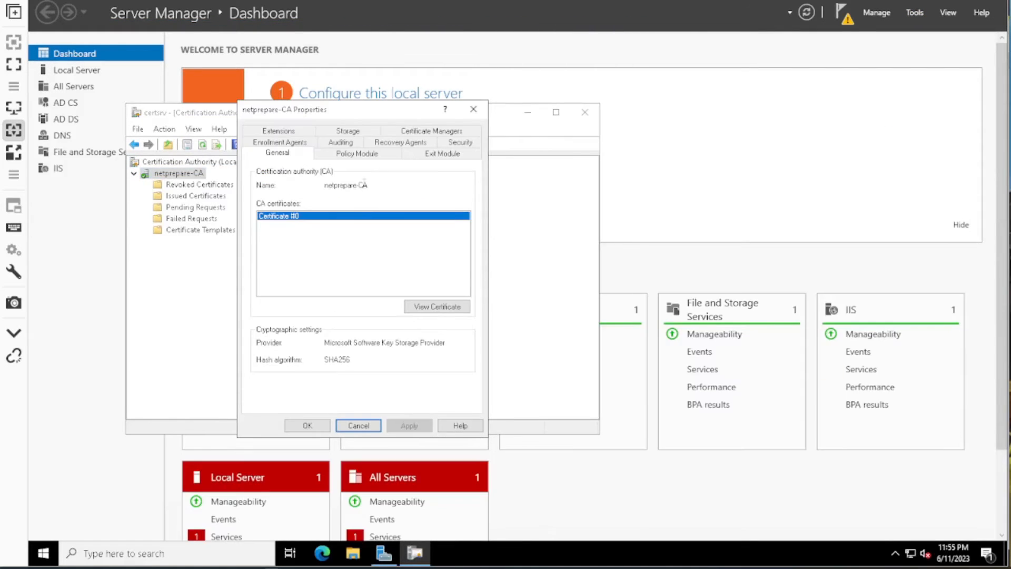
click(430, 131)
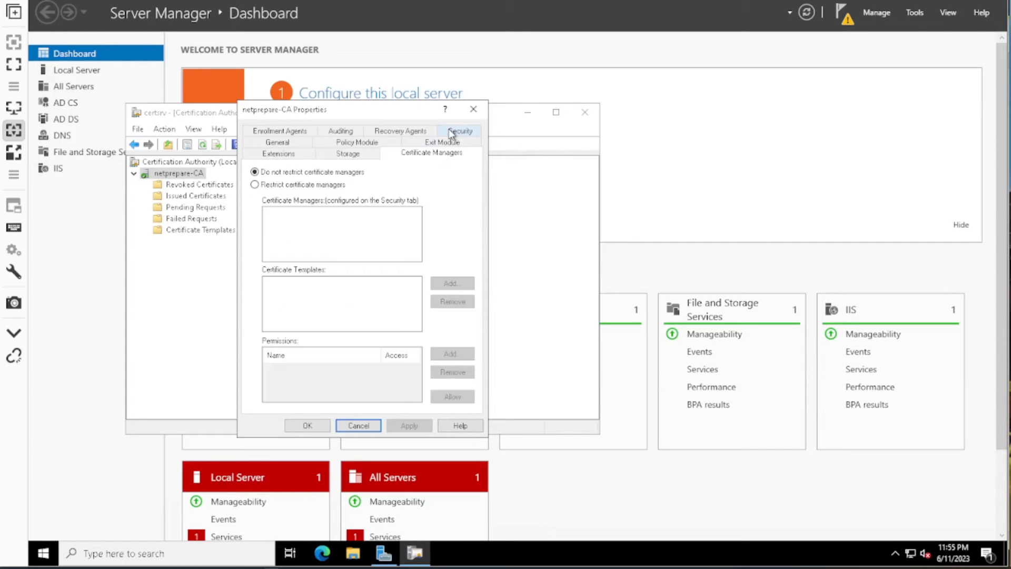
click(277, 153)
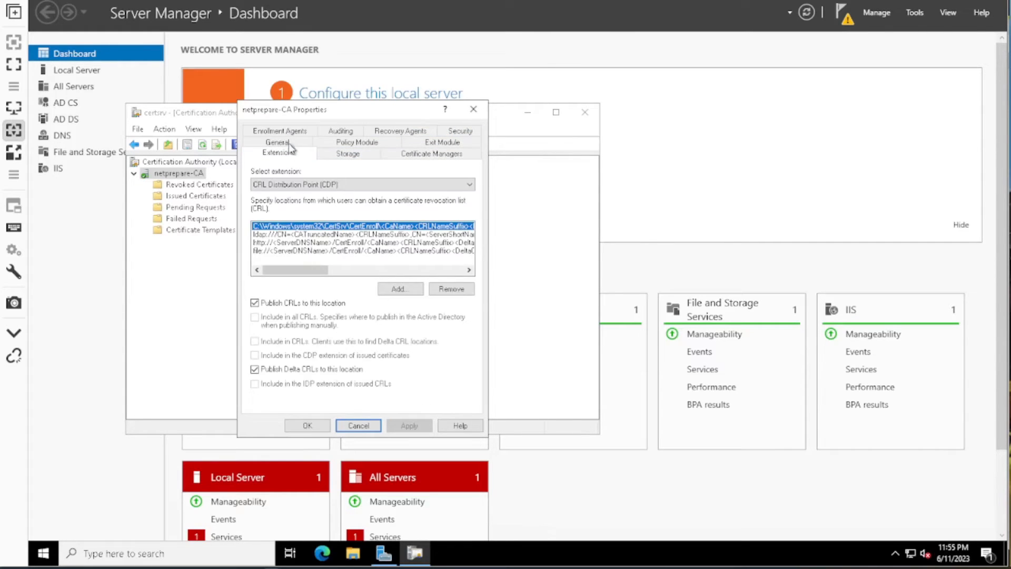
click(347, 153)
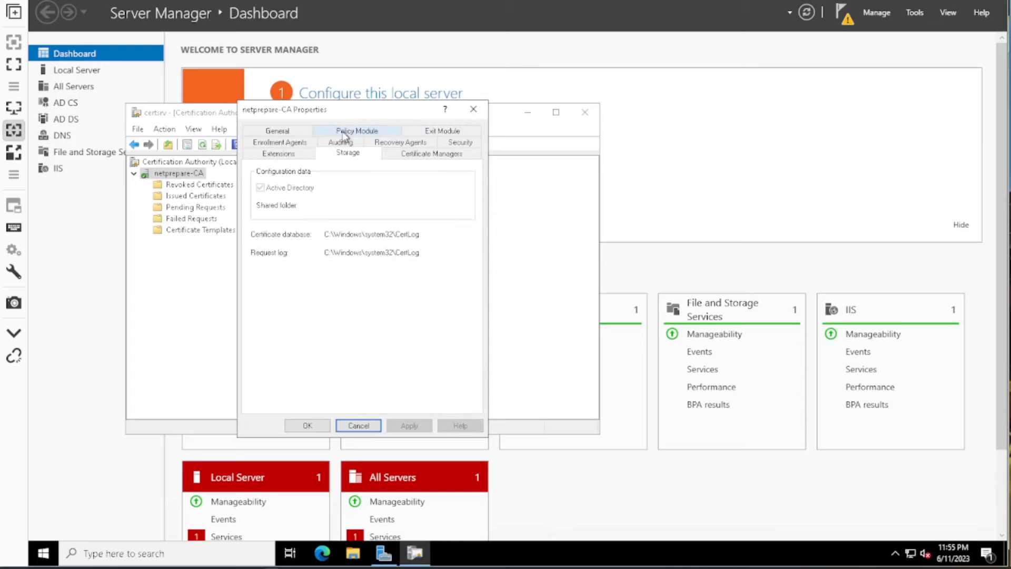
click(276, 153)
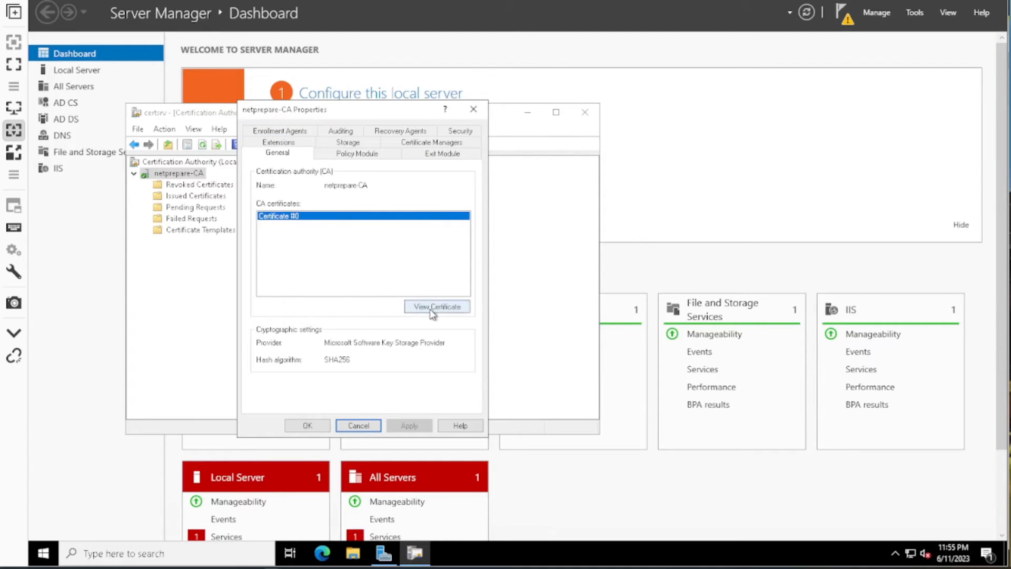
Export the netprepare-CA certificate as Base-64 X.509 to the Desktop and close the dialogs
click(437, 306)
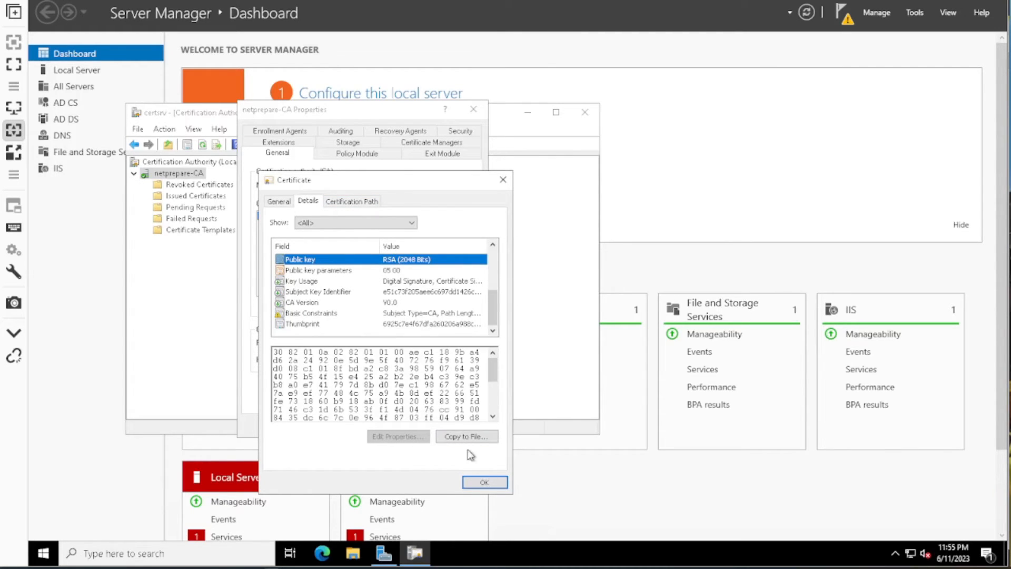
click(466, 436)
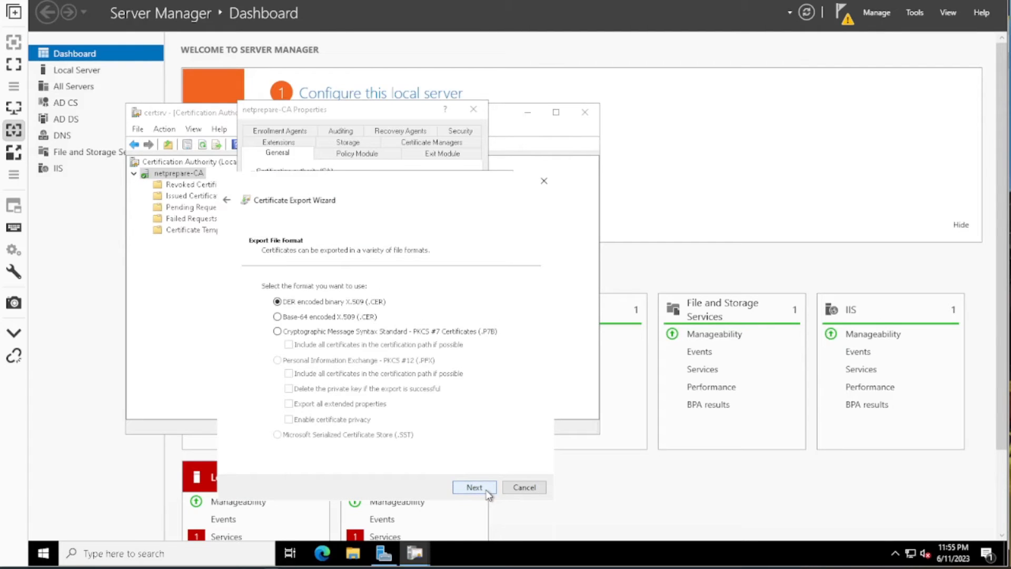
click(277, 317)
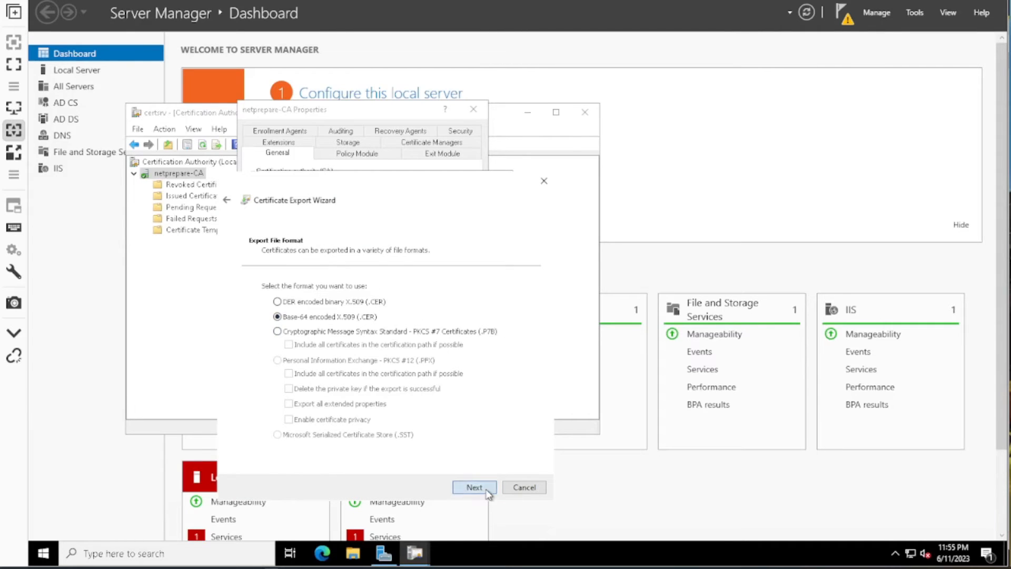
click(474, 487)
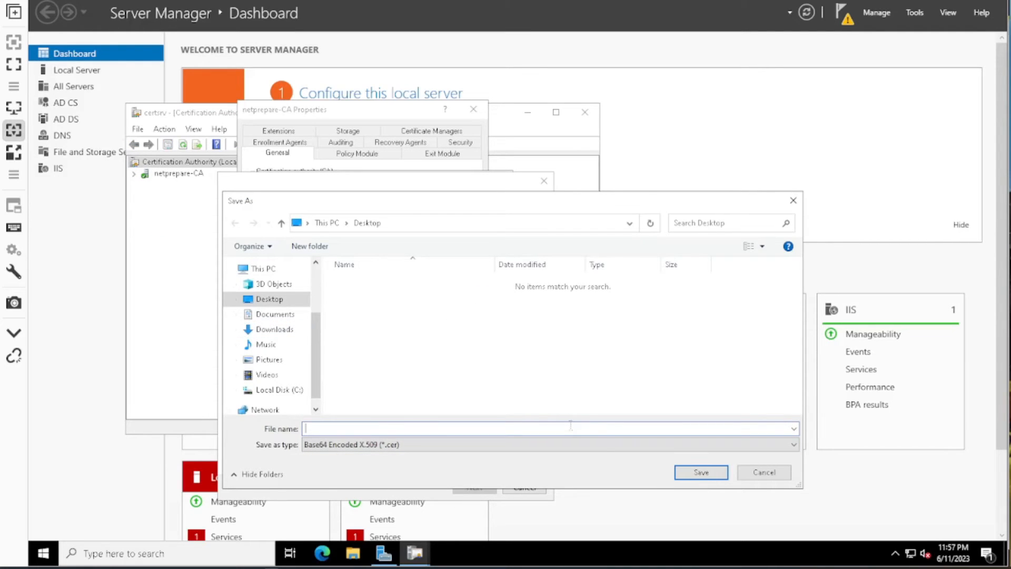
text(netprepapr)
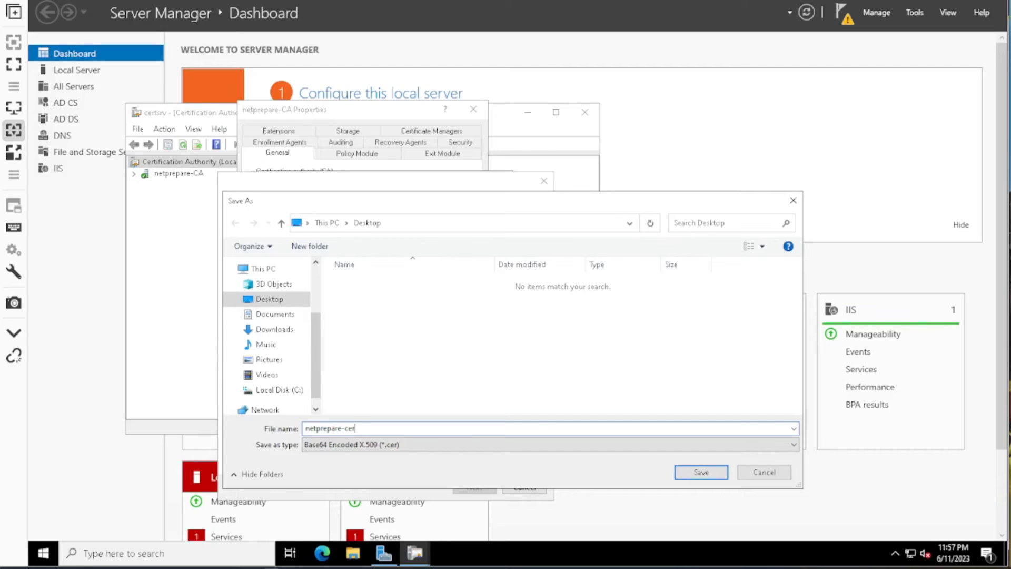
click(699, 472)
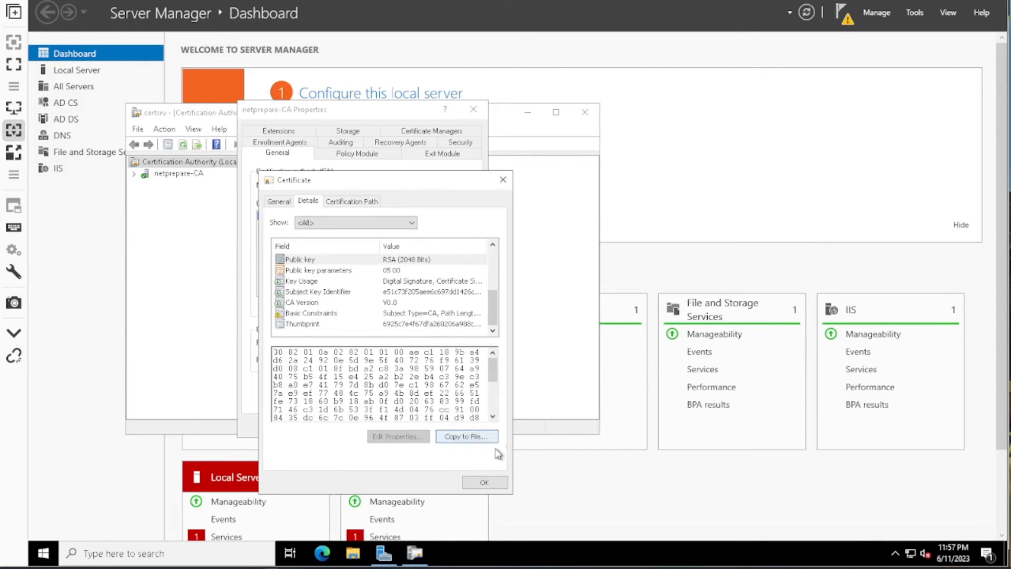
click(485, 482)
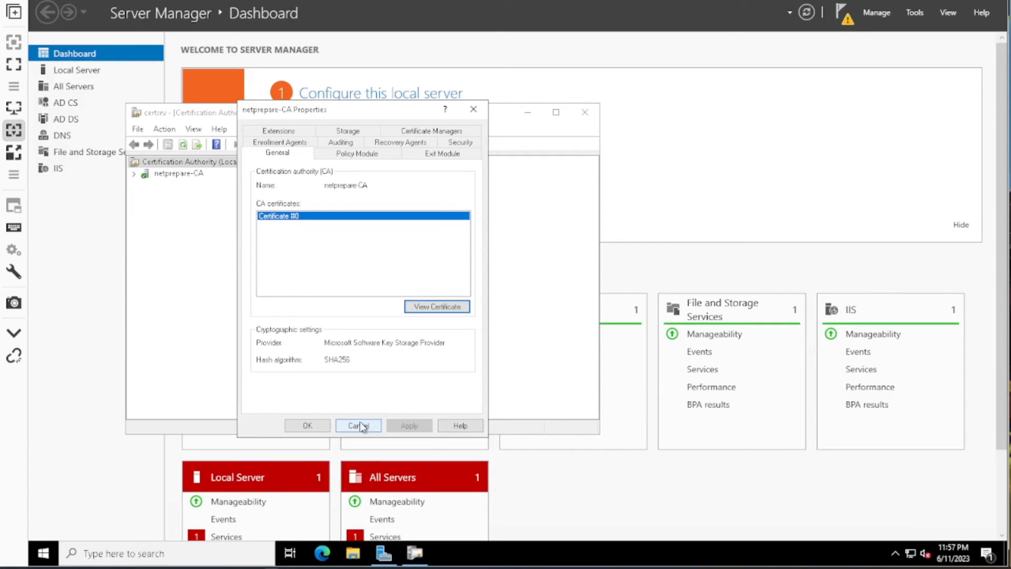
click(357, 425)
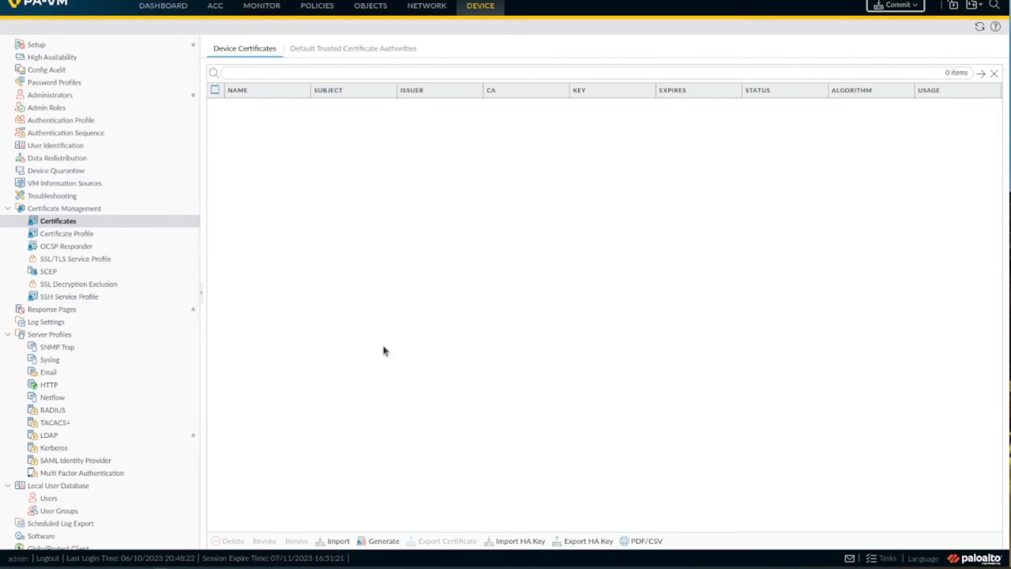
Import netprepare.pem from Downloads as NetPrepapre-AD, then tick Trusted Root CA on it
click(337, 540)
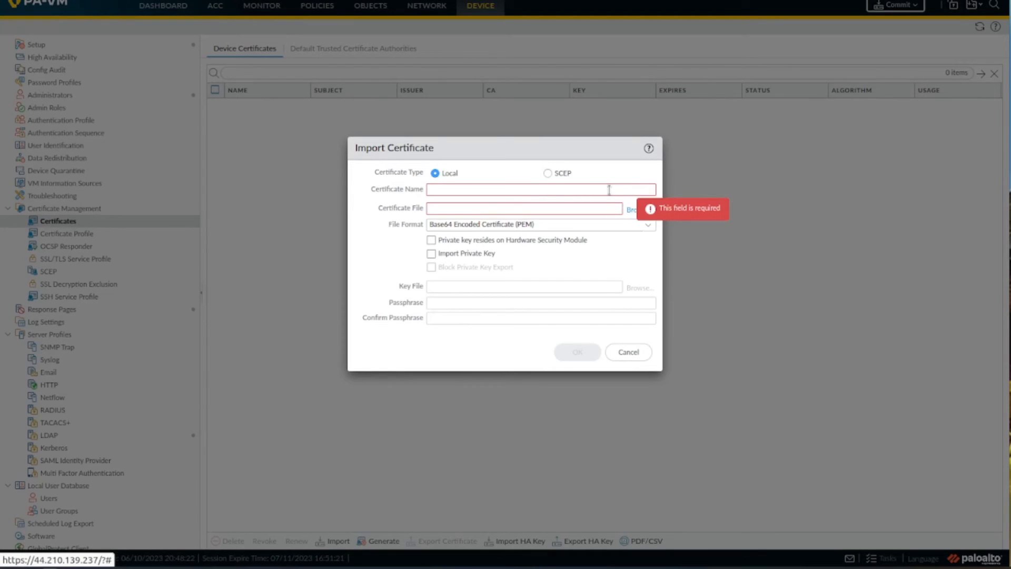
click(637, 208)
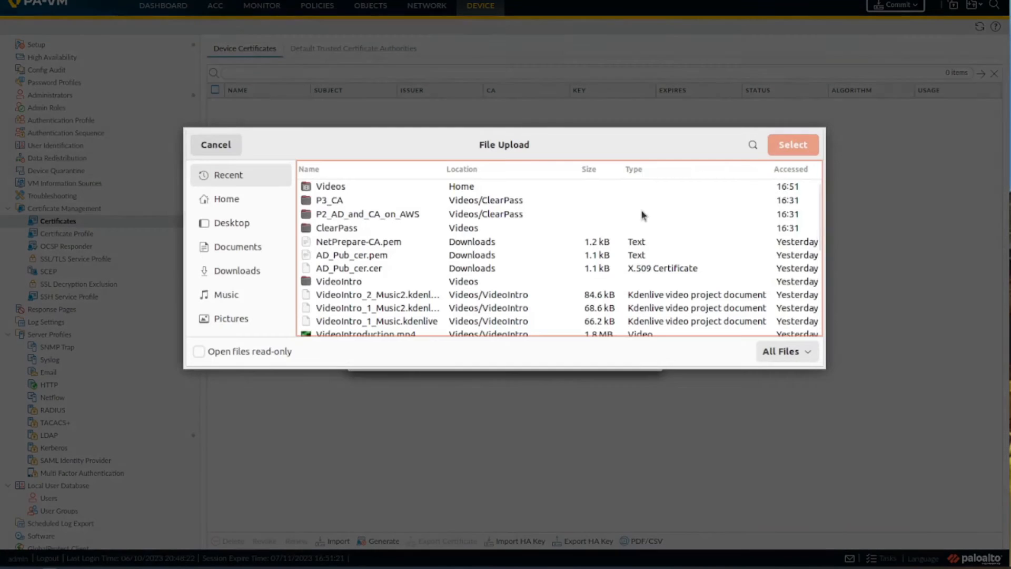
click(237, 270)
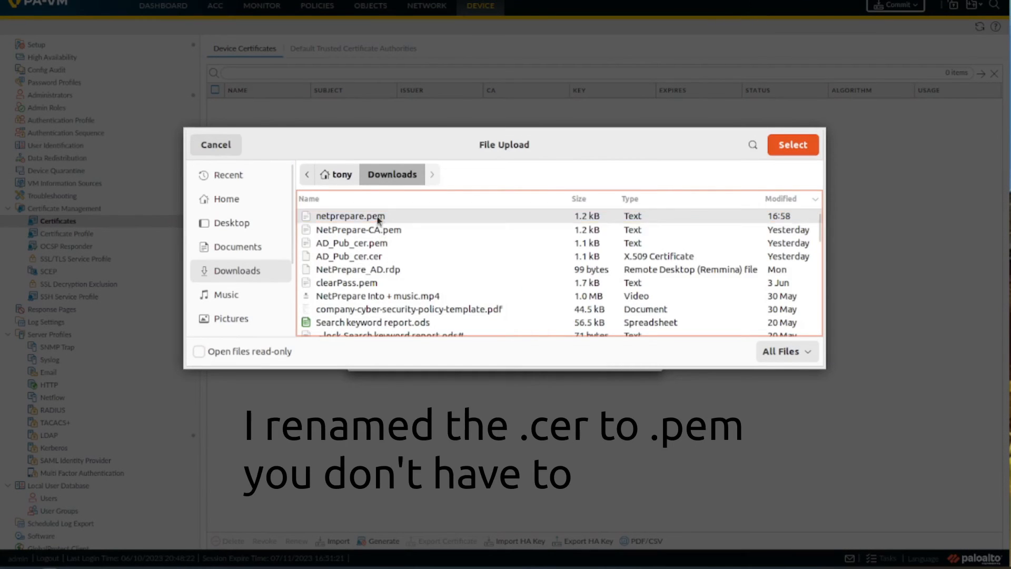
click(791, 144)
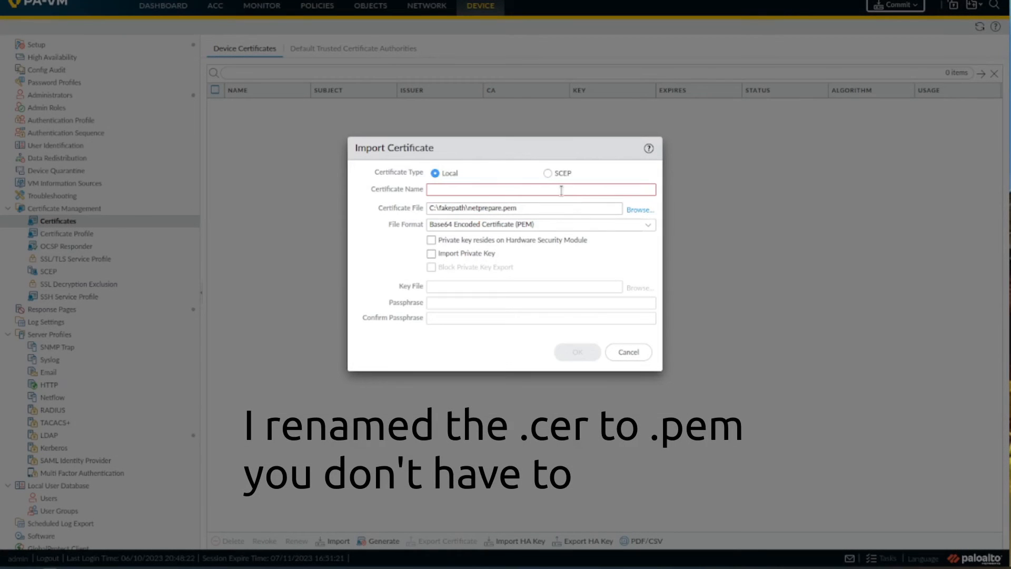
text(NetPrepapre-AD)
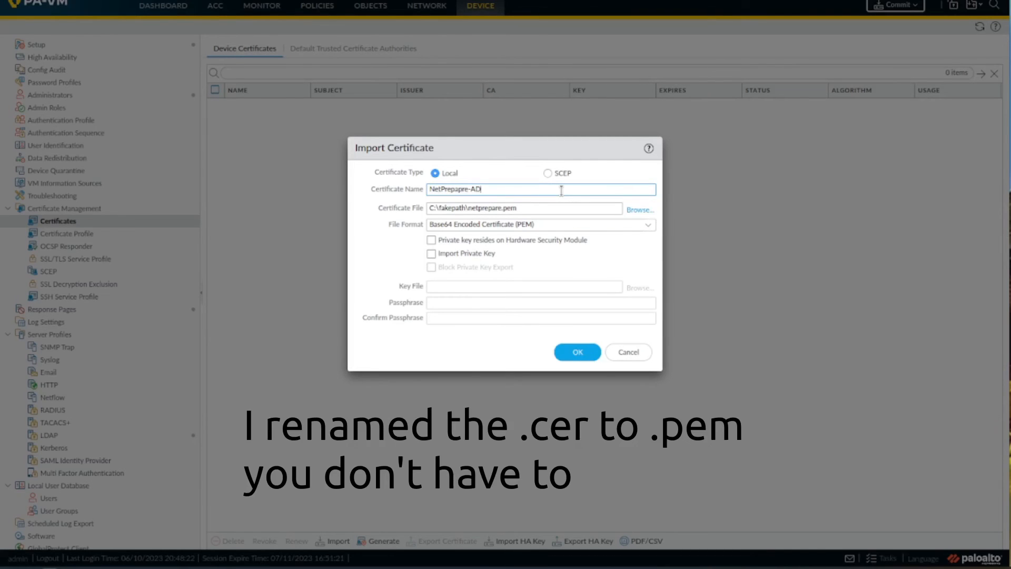
click(575, 352)
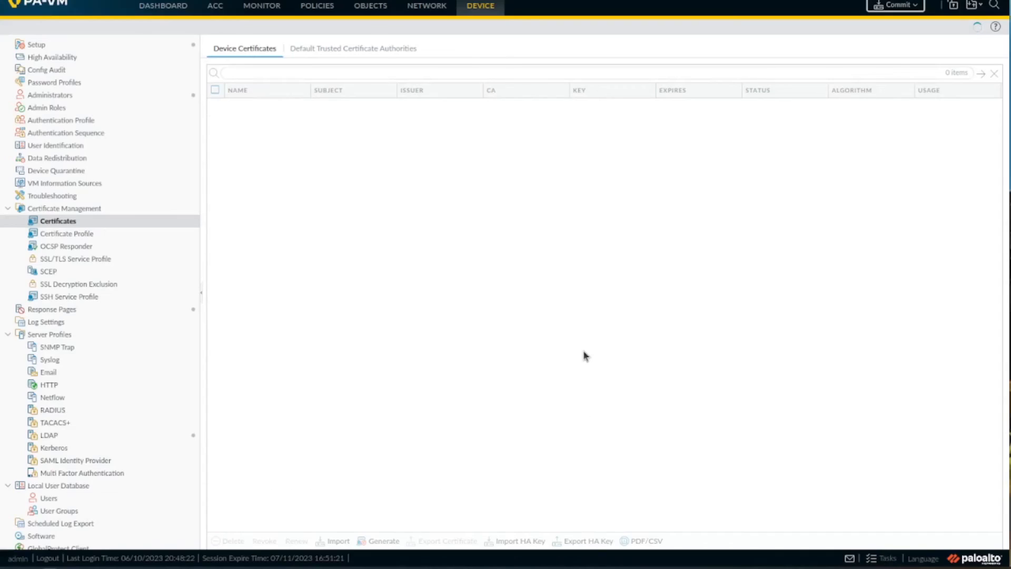
click(262, 106)
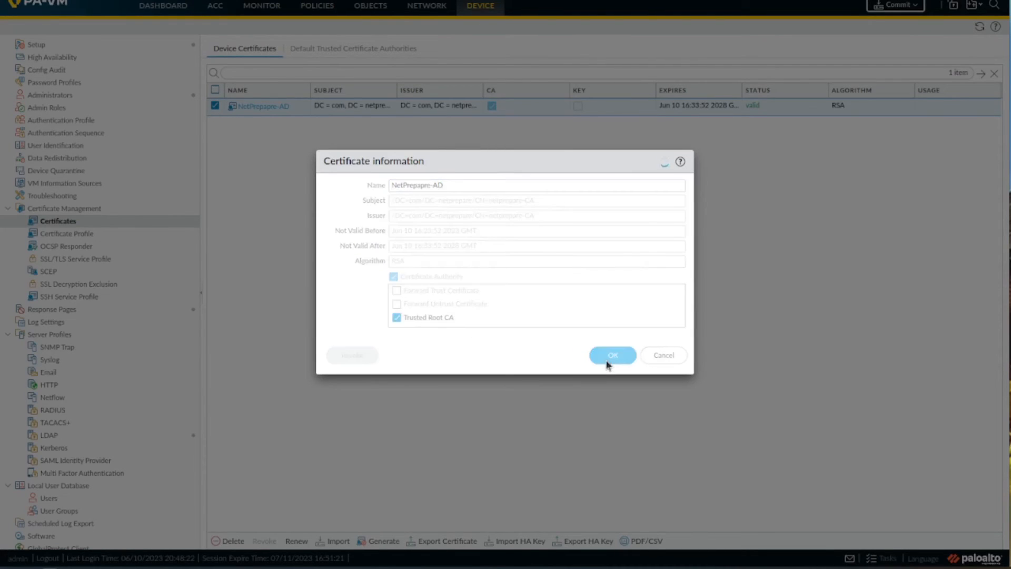
click(611, 355)
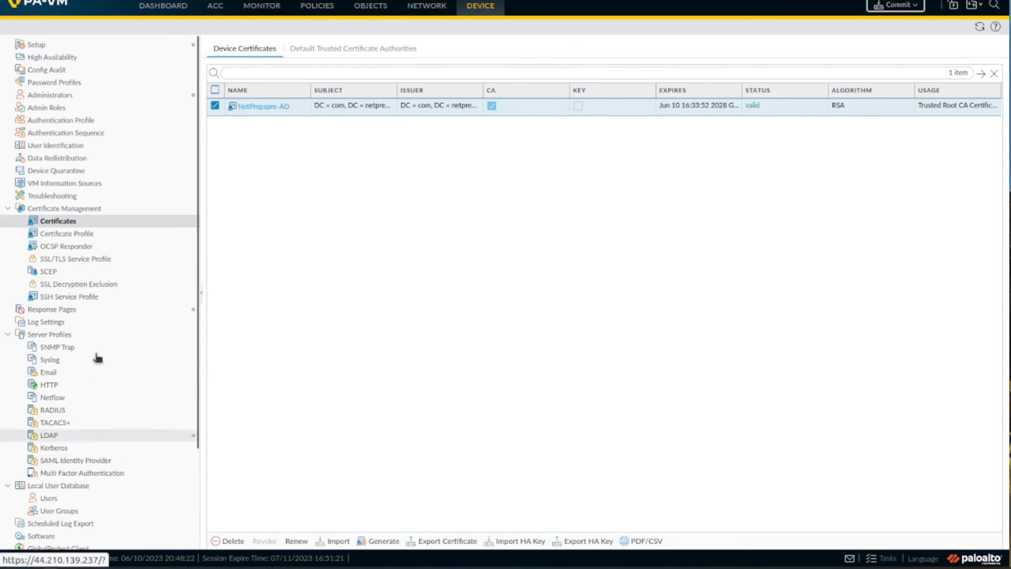
Create group mapping GroupMapping-Netprepare-AD with the NetPrepare-AD-LDAP server profile and save it
click(56, 146)
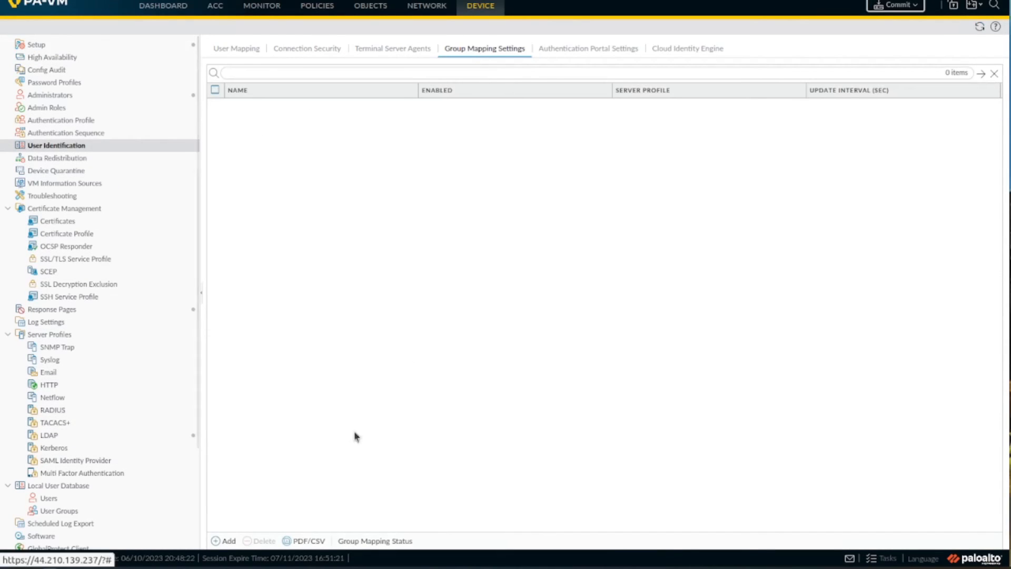
click(224, 540)
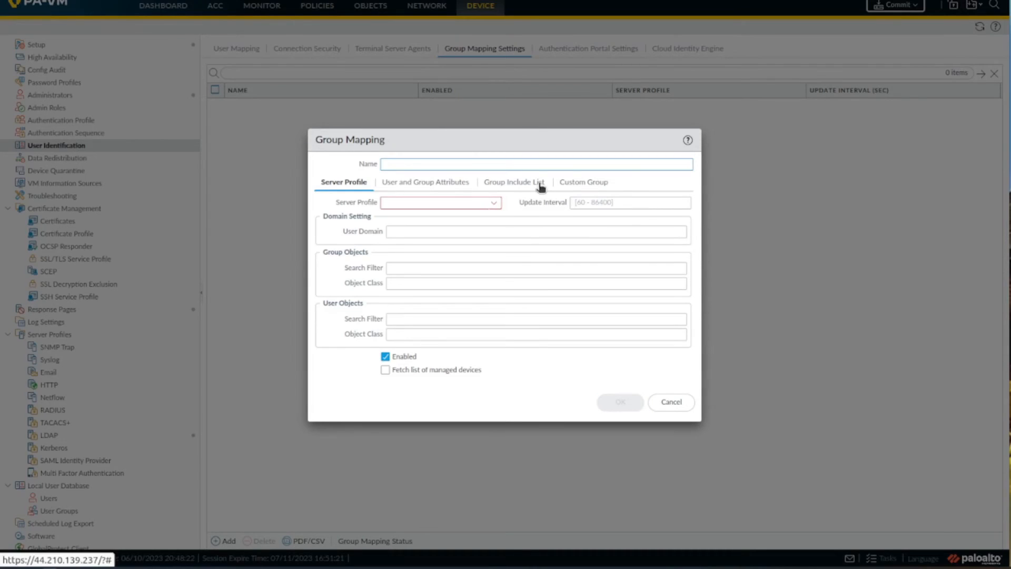
click(535, 164)
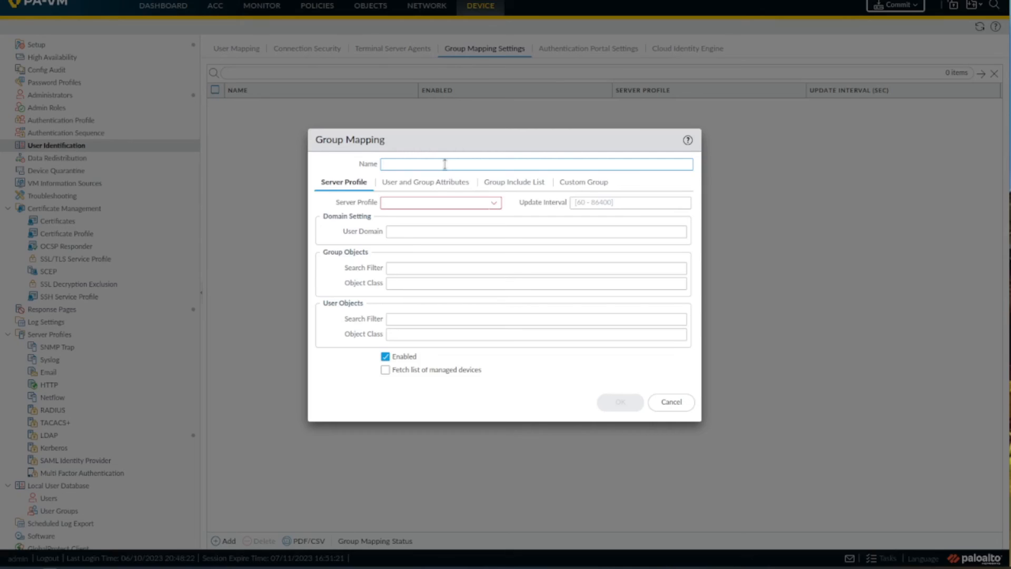
text(GroupMapping-)
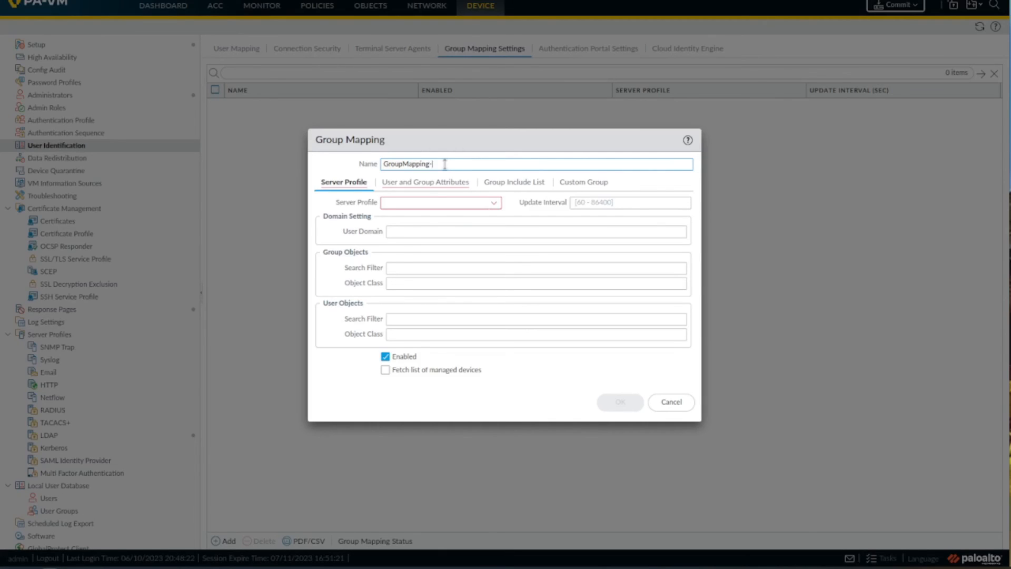
text(Net repapre)
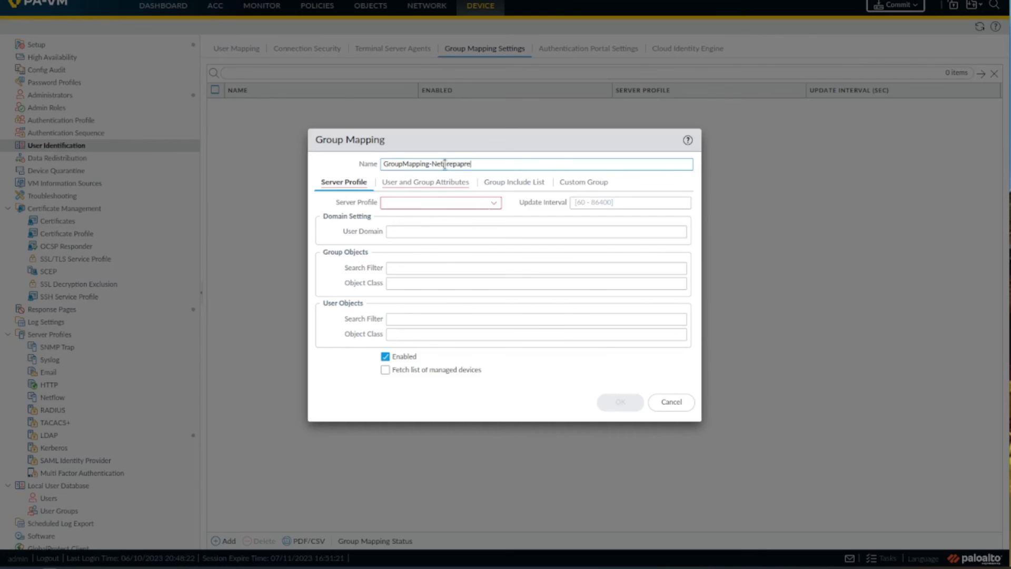
text(-AD)
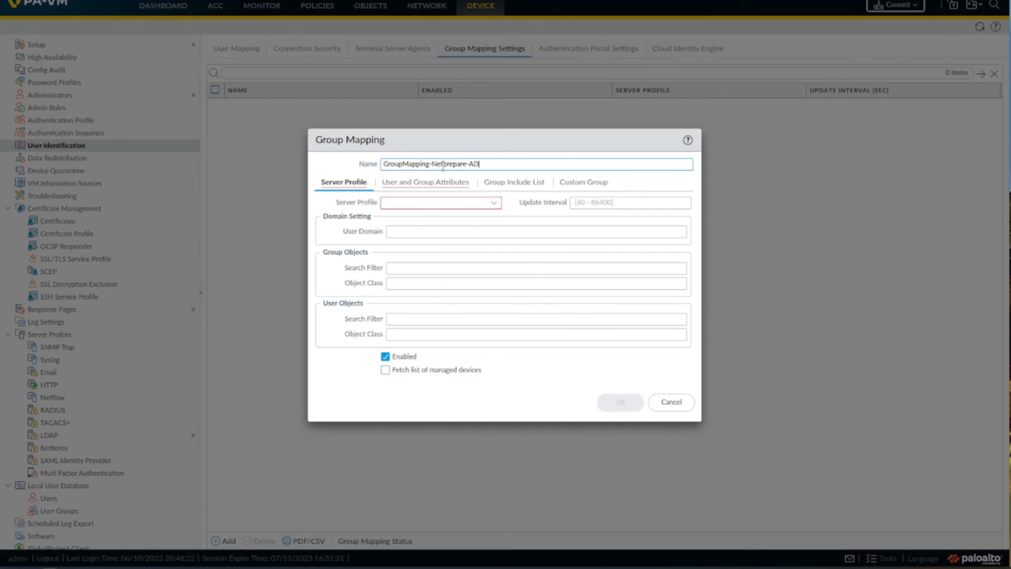
click(424, 182)
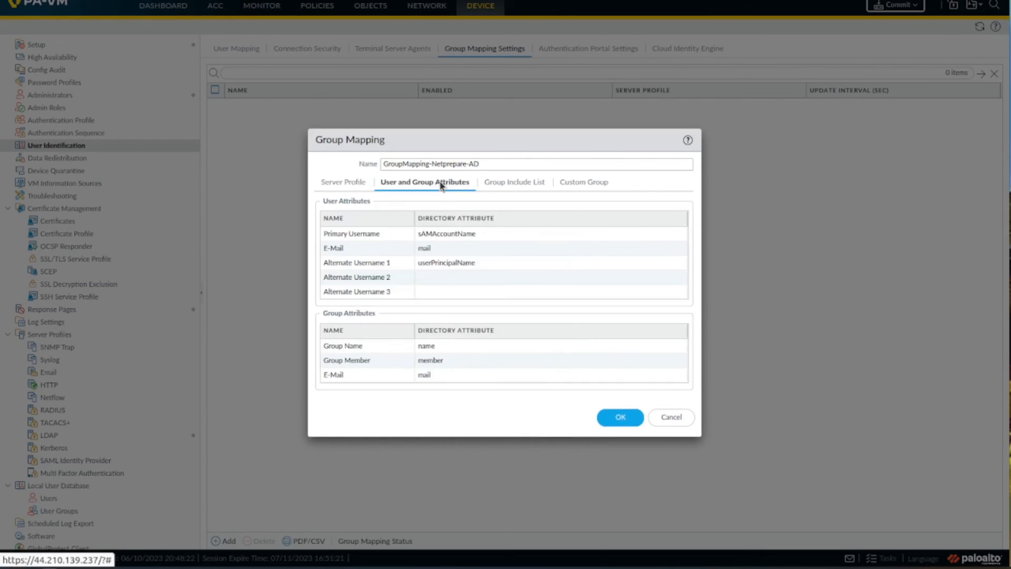
click(513, 181)
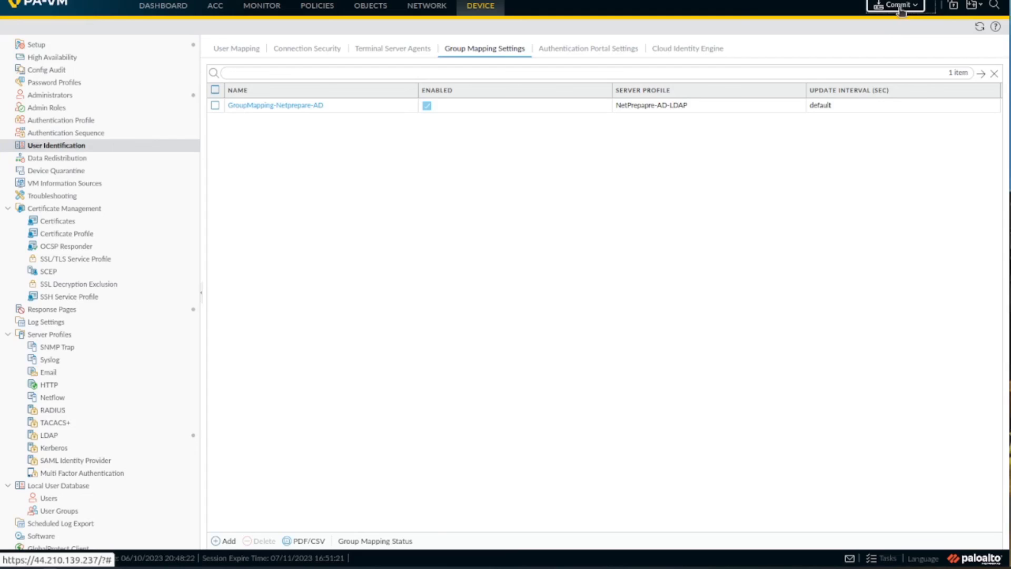
Commit All Changes to the firewall, starting the commit job
click(895, 5)
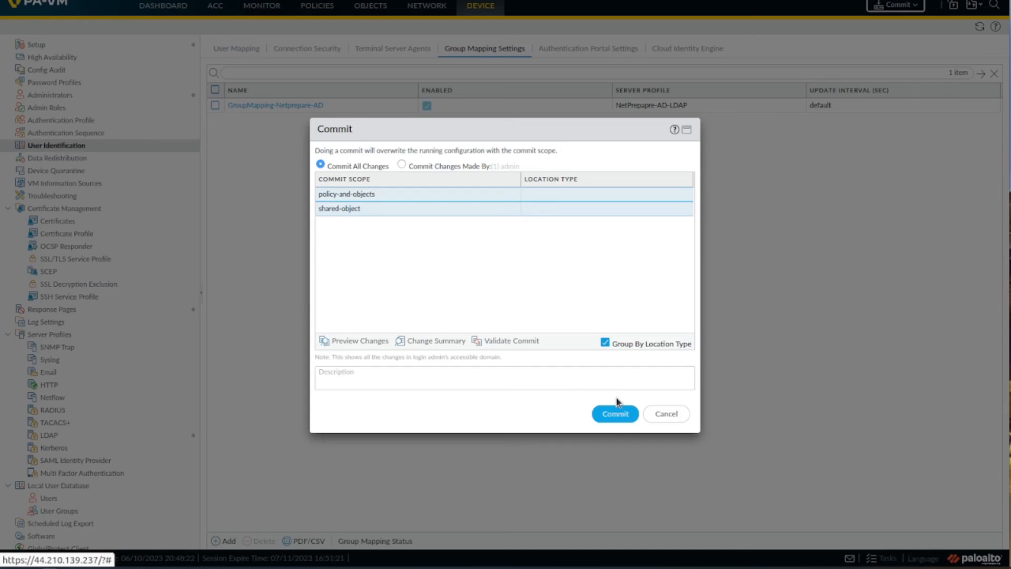
click(613, 413)
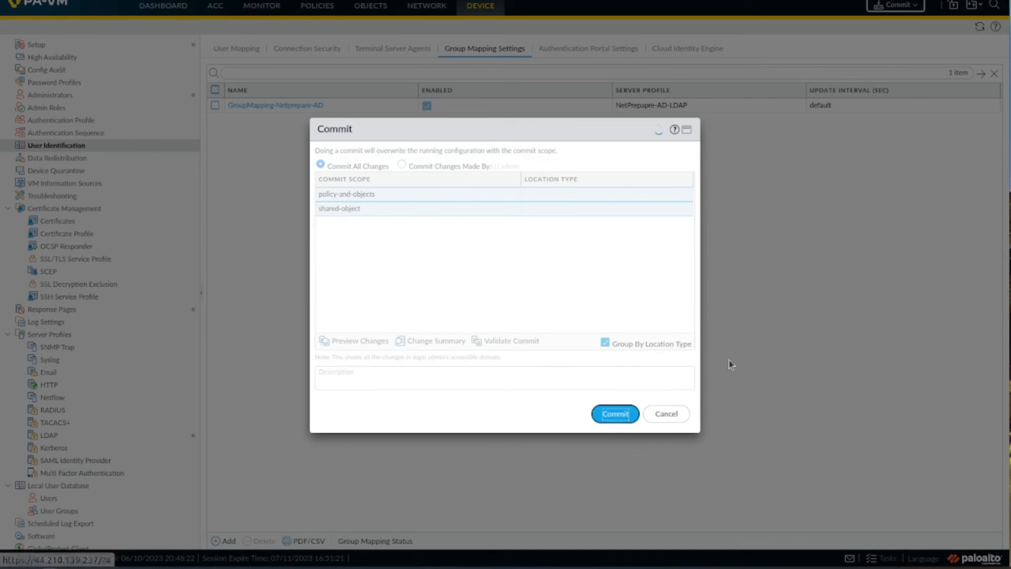
click(614, 413)
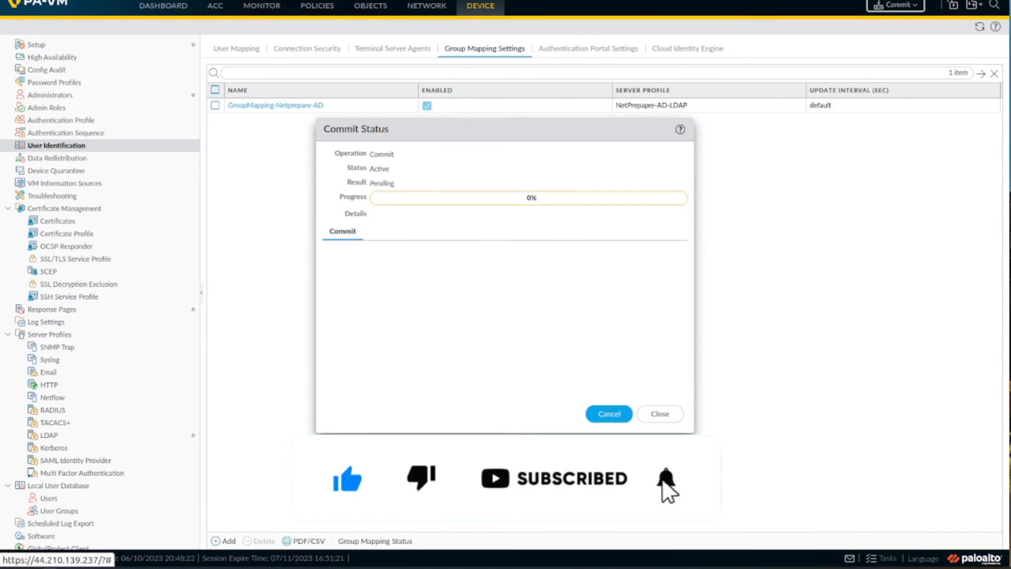
click(665, 478)
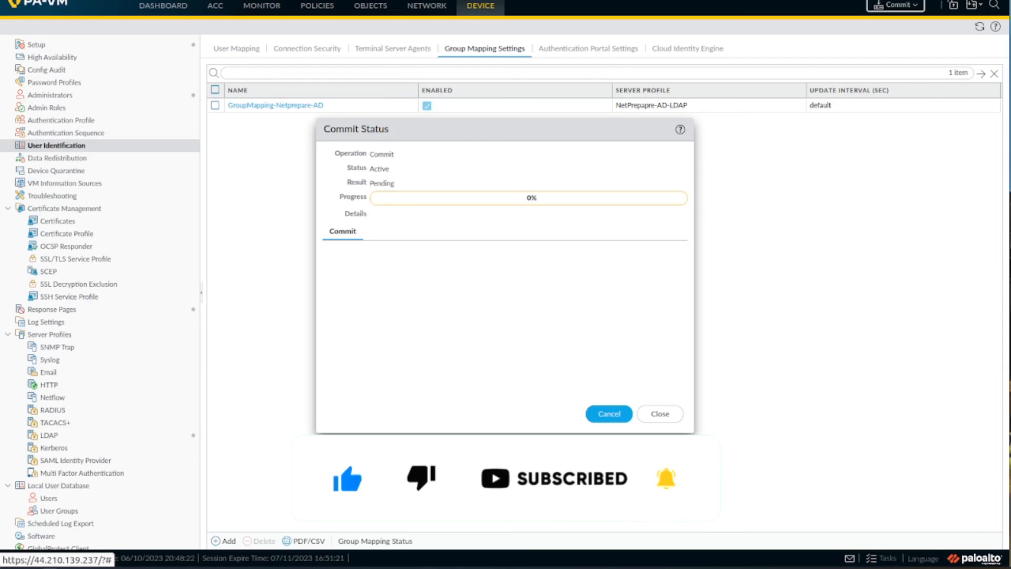